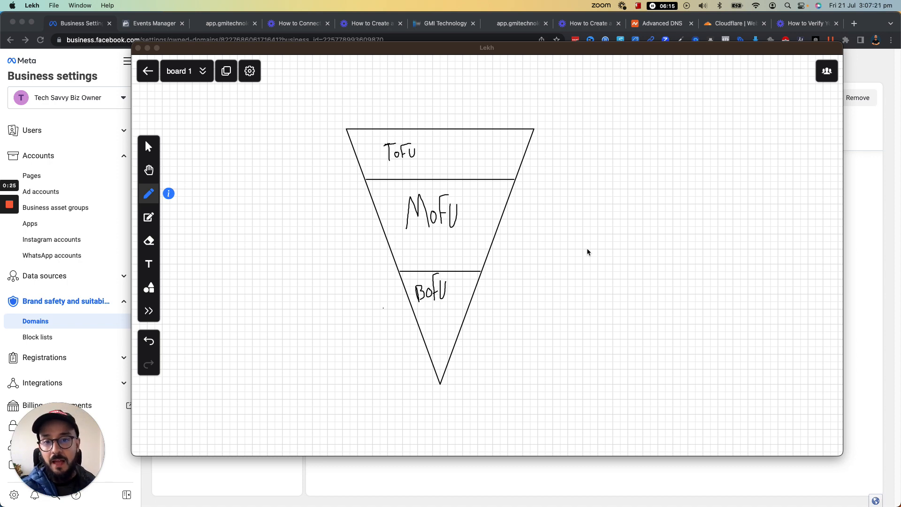
mouse_move(389, 166)
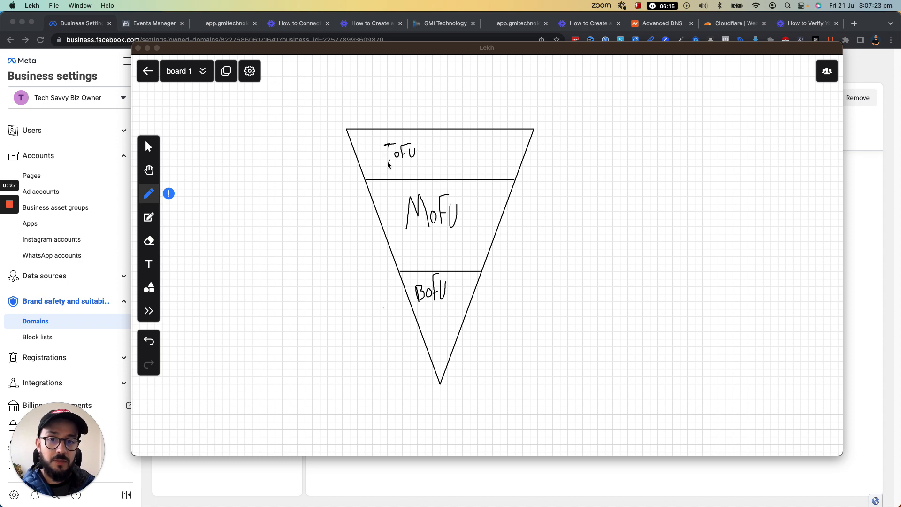
mouse_move(386, 226)
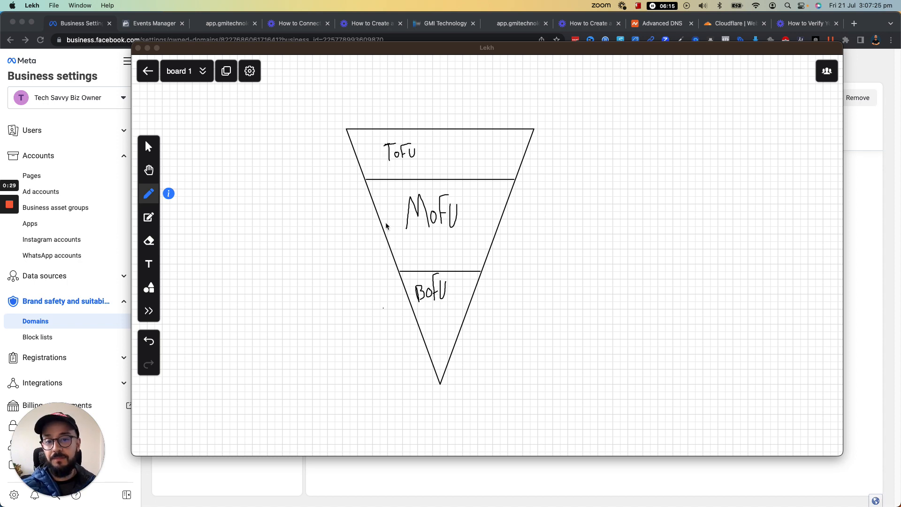
mouse_move(430, 232)
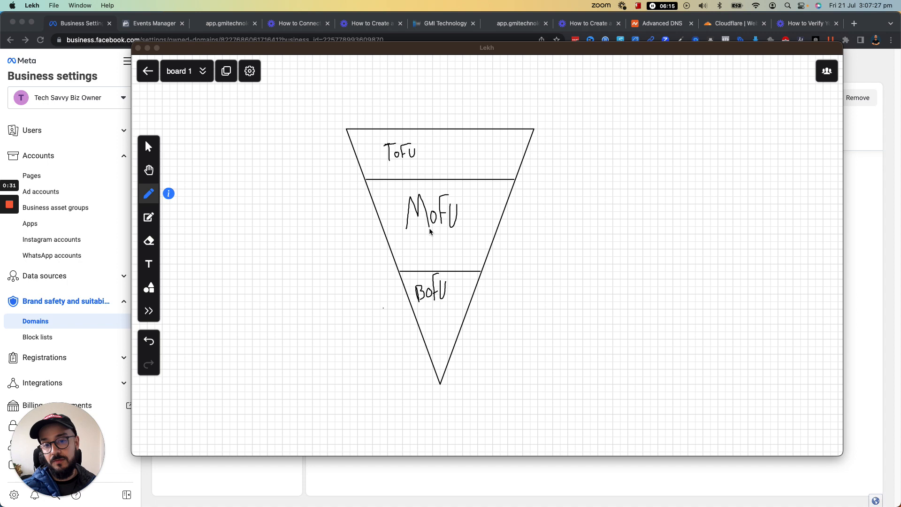
mouse_move(428, 306)
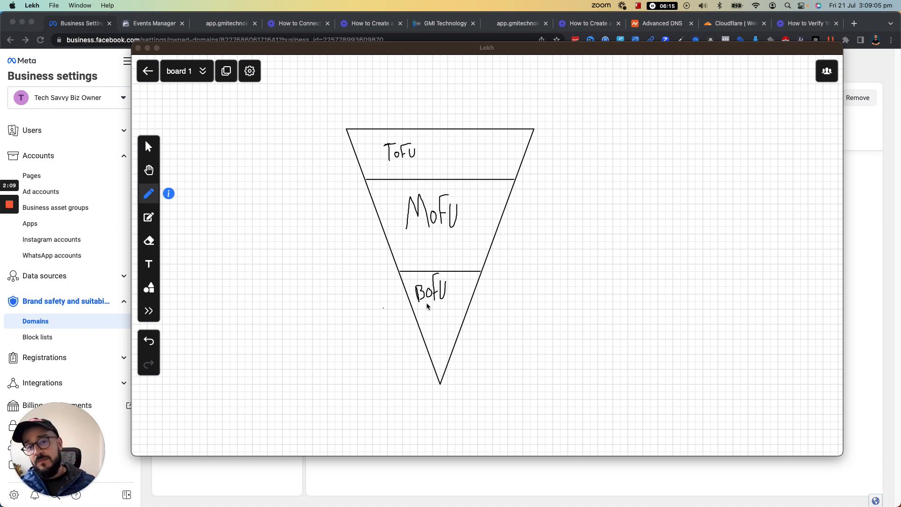
mouse_move(426, 265)
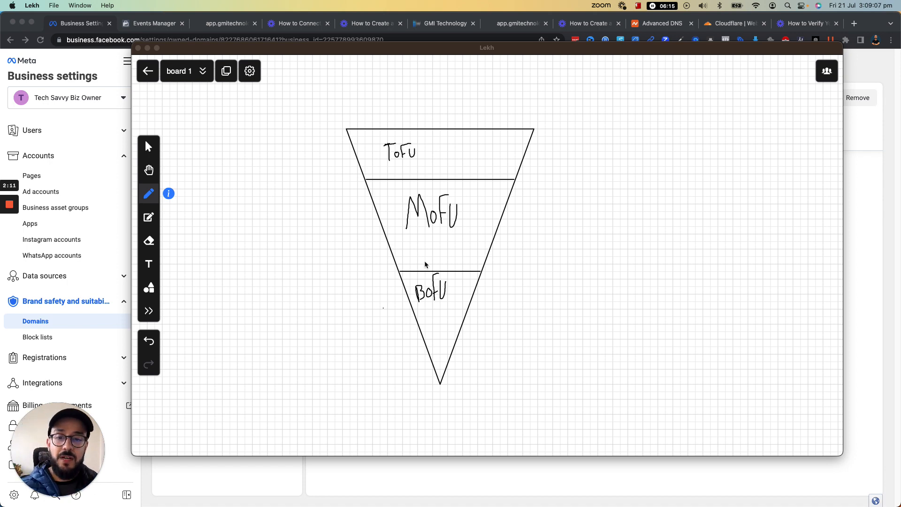
mouse_move(410, 162)
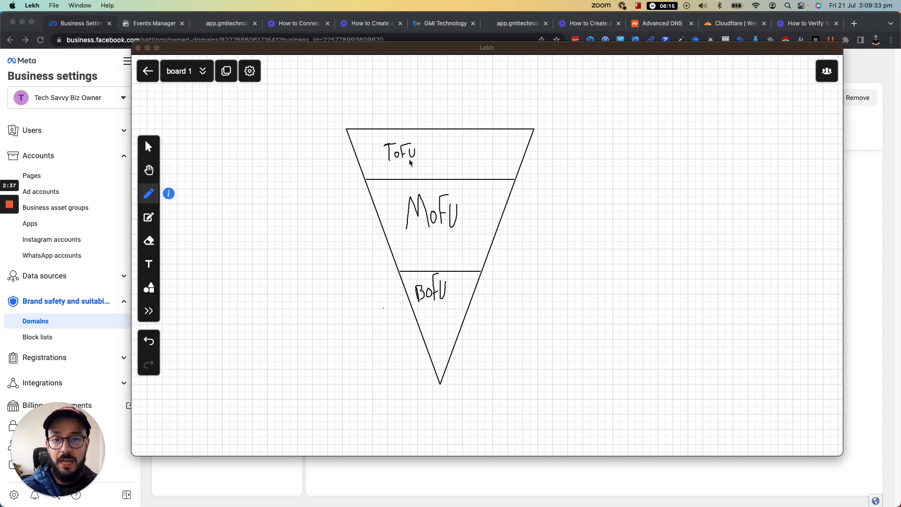
mouse_move(437, 124)
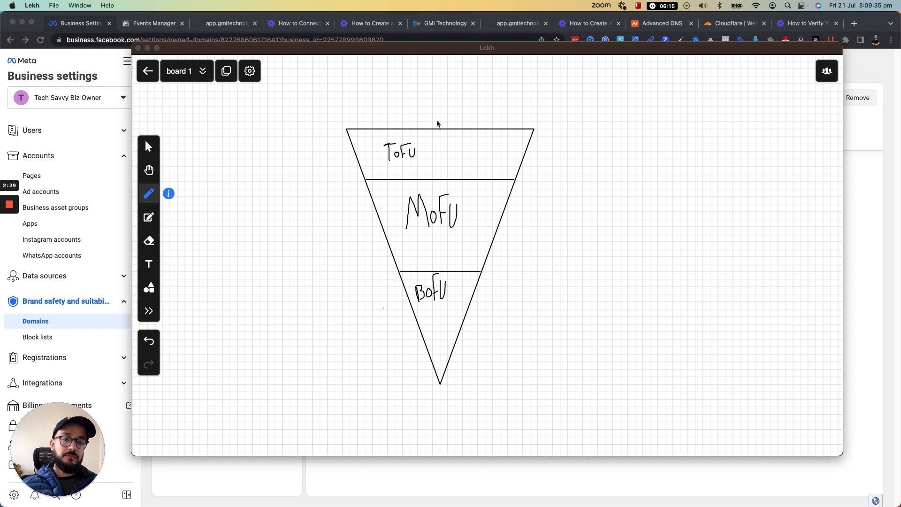
mouse_move(431, 142)
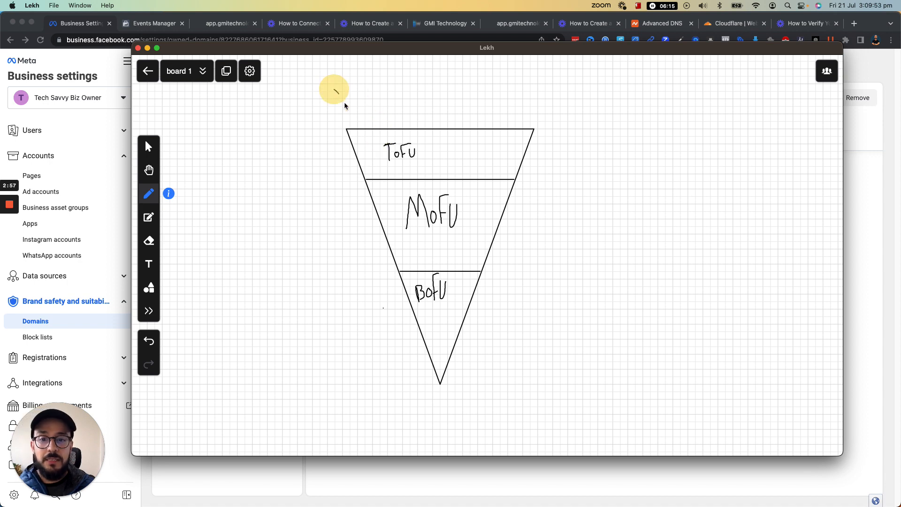
Step: Draw a long diagonal arrow and a short downward arrow into the ToFu section
drag(334, 91, 391, 138)
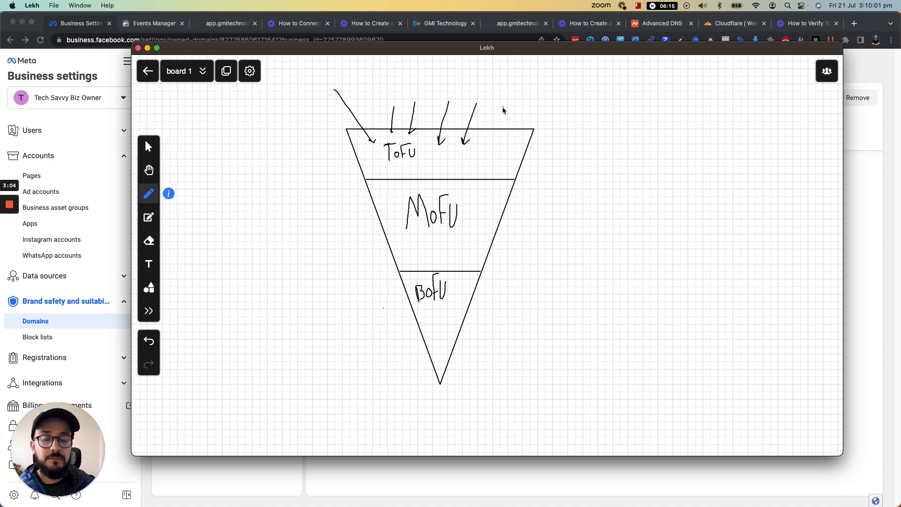
drag(504, 104, 490, 141)
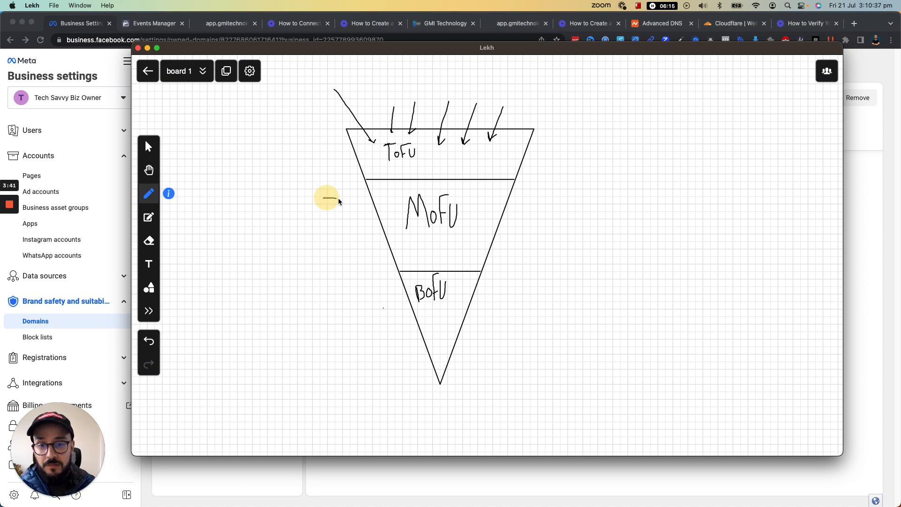
Step: Draw an arrow into MoFu, sketch a box beneath the funnel tip and begin its label
drag(325, 198, 391, 209)
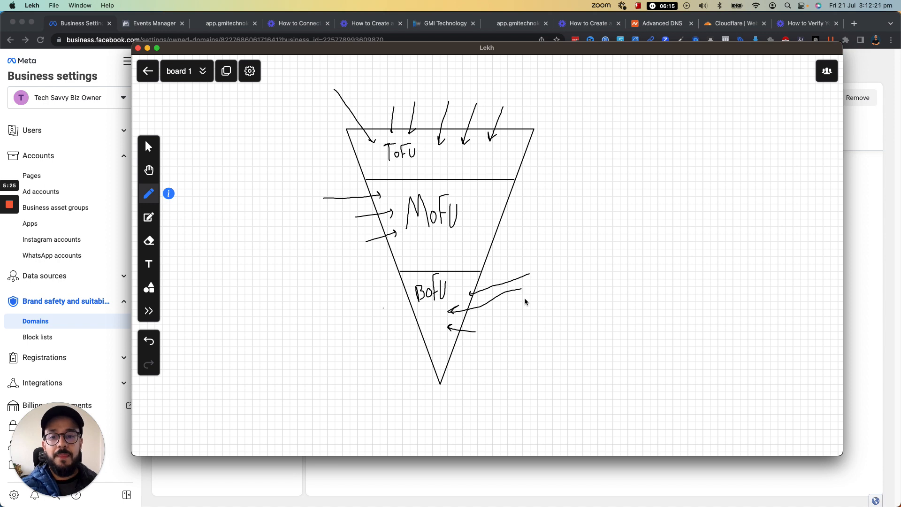
mouse_move(352, 108)
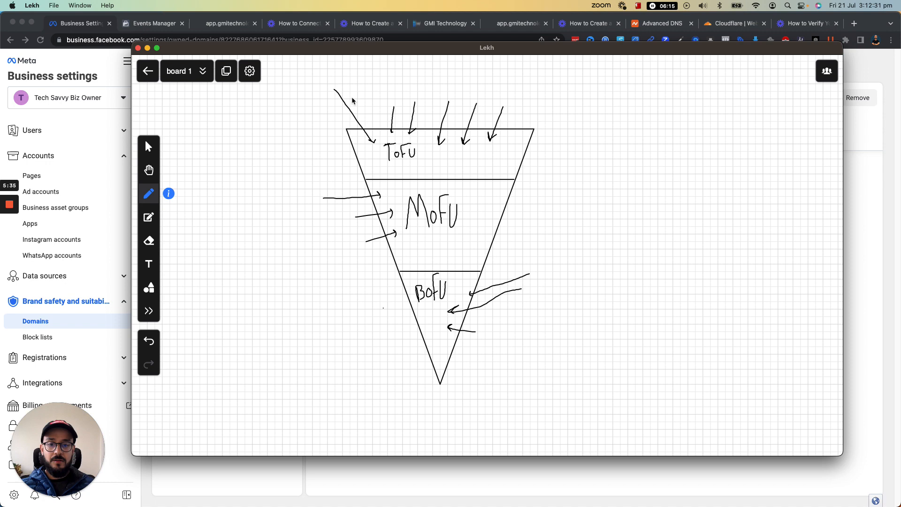
mouse_move(401, 392)
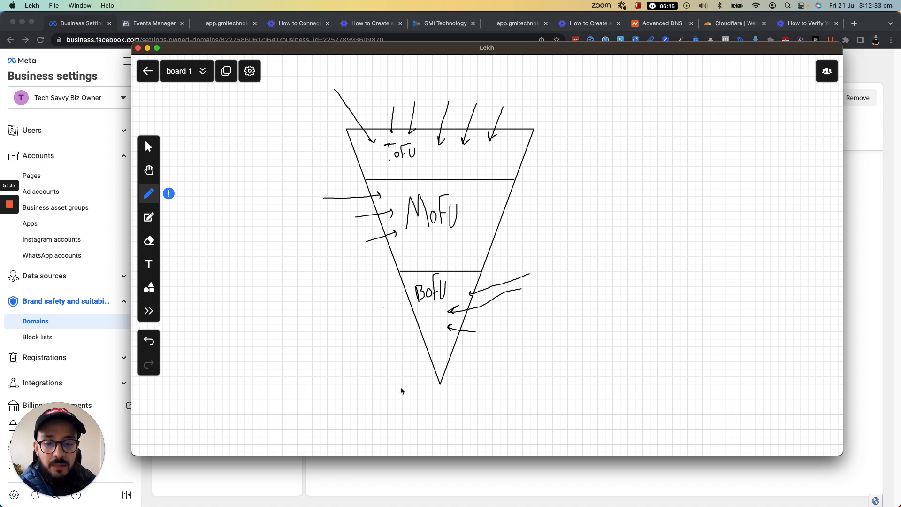
drag(363, 396, 560, 414)
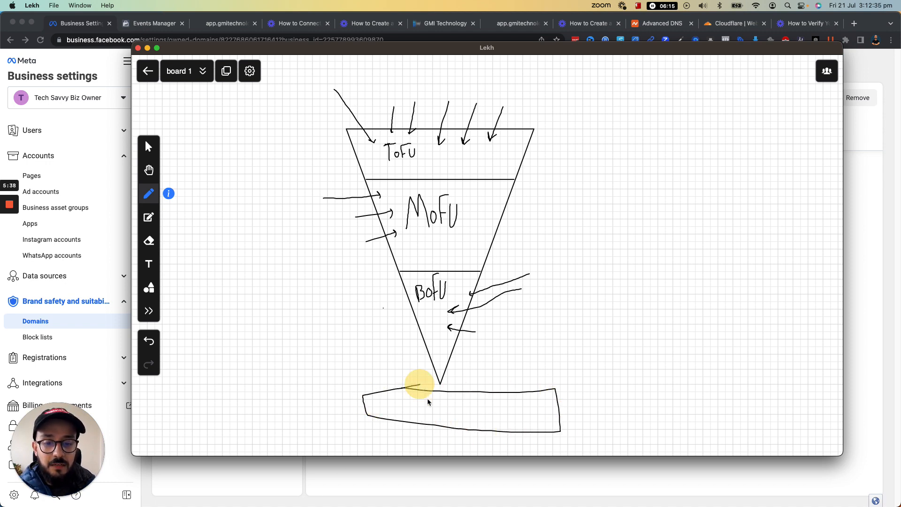
drag(414, 403, 437, 417)
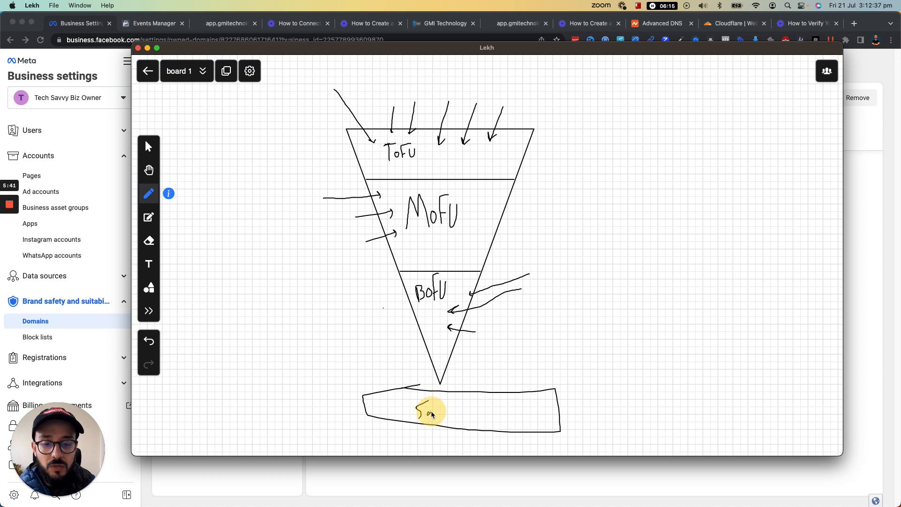